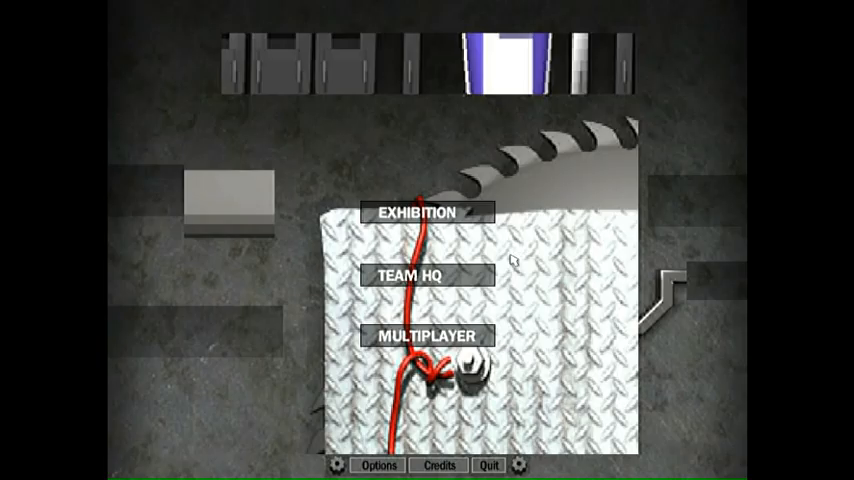
Enter Team HQ from the main menu to reach the robotics team list.
{"action": "left_click", "coordinate": [424, 272]}
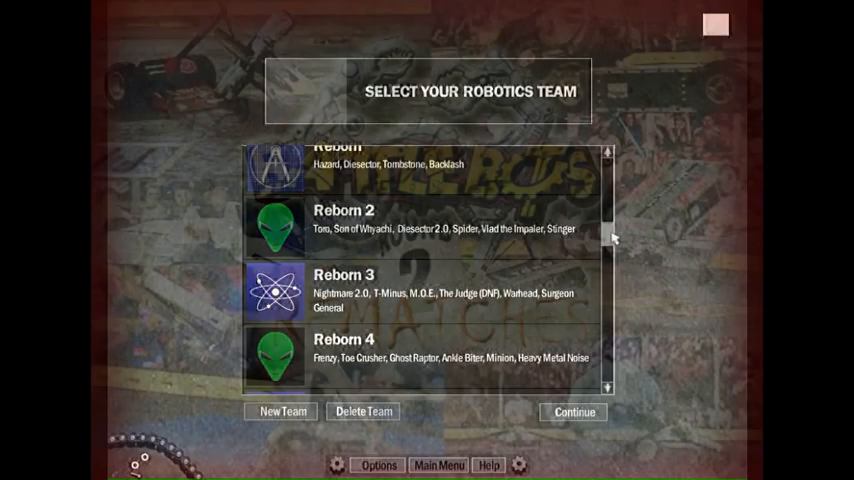
Enter the Reborn 2 team and confirm a Space-triggered Button Control in the workshop.
{"action": "left_click", "coordinate": [572, 412]}
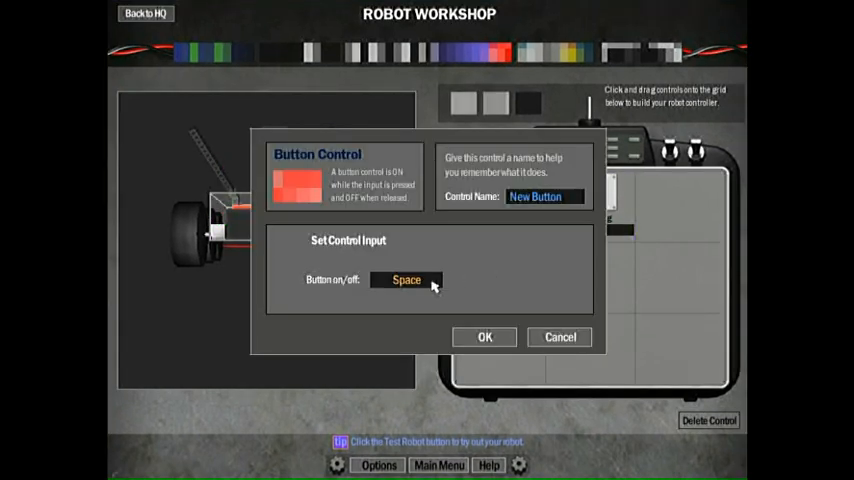
{"action": "left_click", "coordinate": [484, 336]}
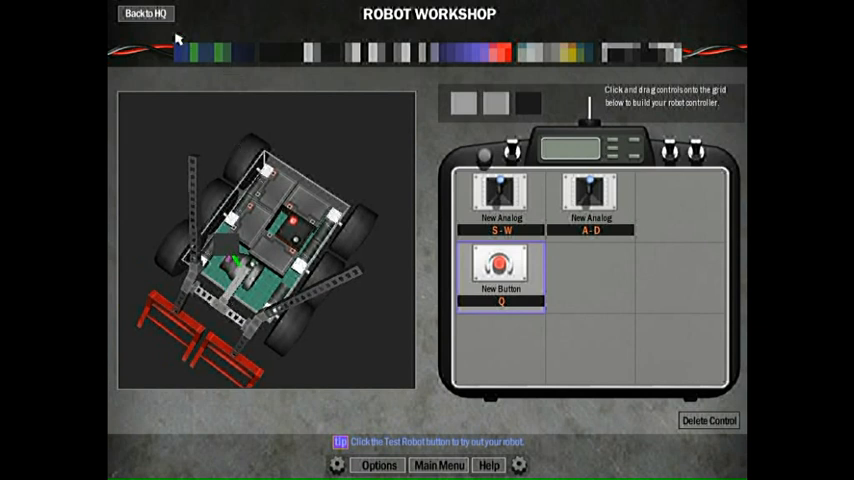
Return from the workshop to the Reborn 2 headquarters robot inventory.
{"action": "left_click", "coordinate": [144, 12]}
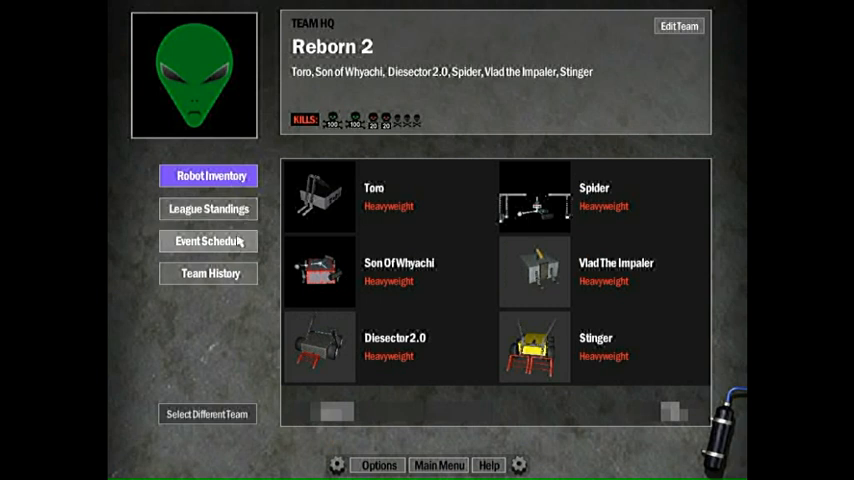
{"action": "mouse_move", "coordinate": [240, 240]}
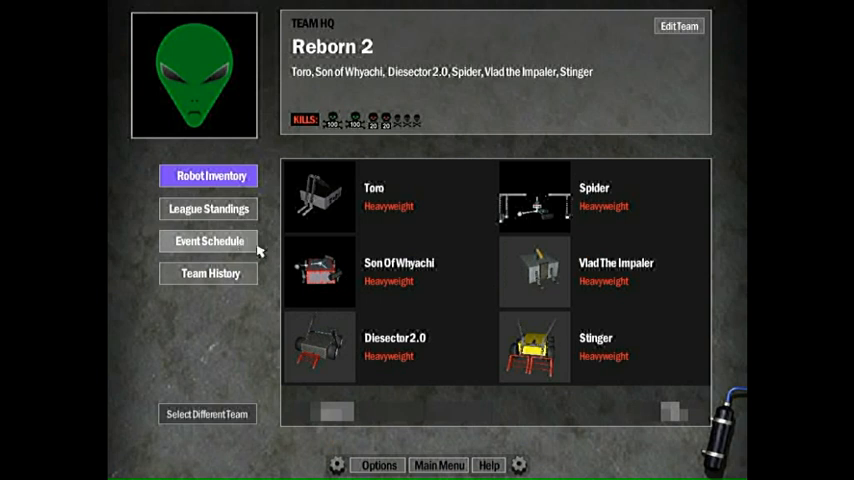
{"action": "mouse_move", "coordinate": [324, 336]}
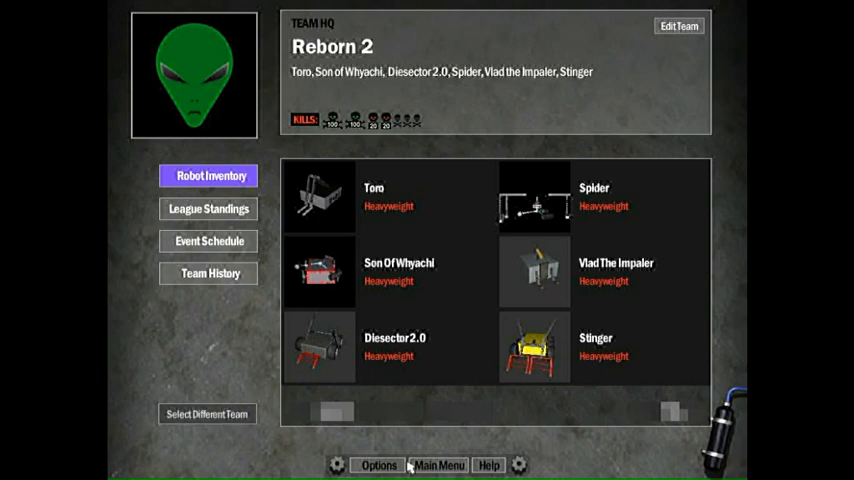
Leave the Reborn 2 headquarters via Select Different Team.
{"action": "left_click", "coordinate": [438, 464]}
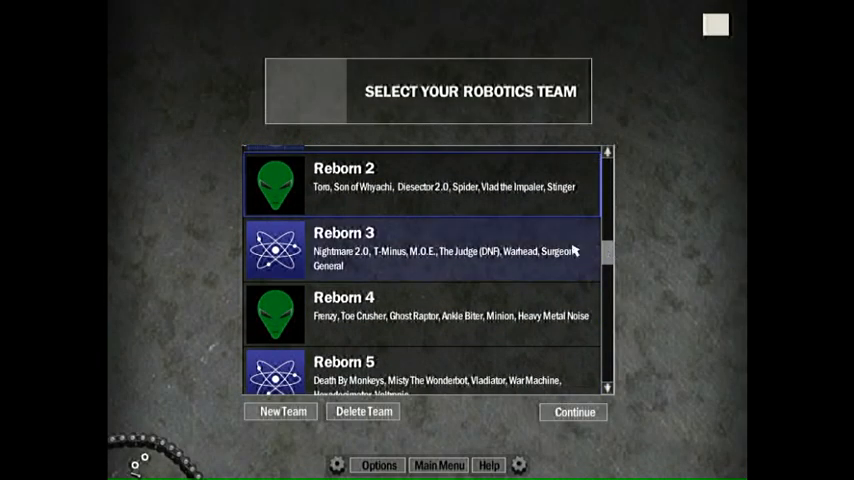
Continue into the Stinger vs Warhead match and skip the robot introduction.
{"action": "left_click", "coordinate": [572, 412]}
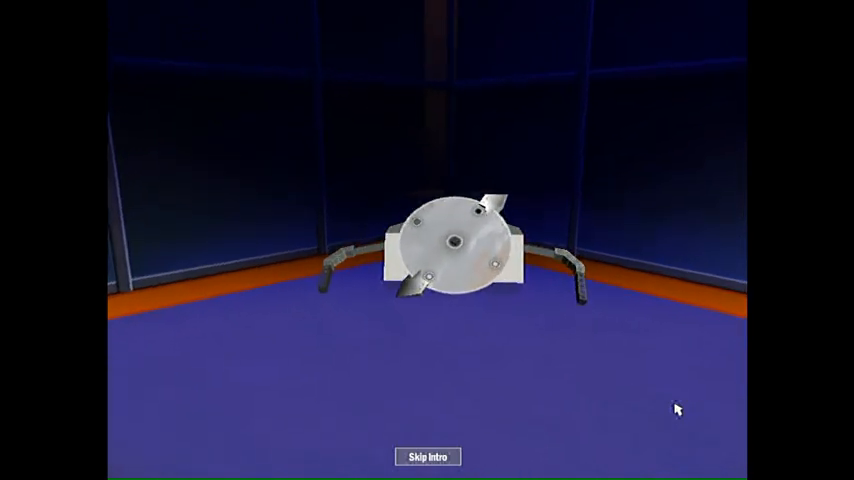
{"action": "left_click", "coordinate": [428, 456]}
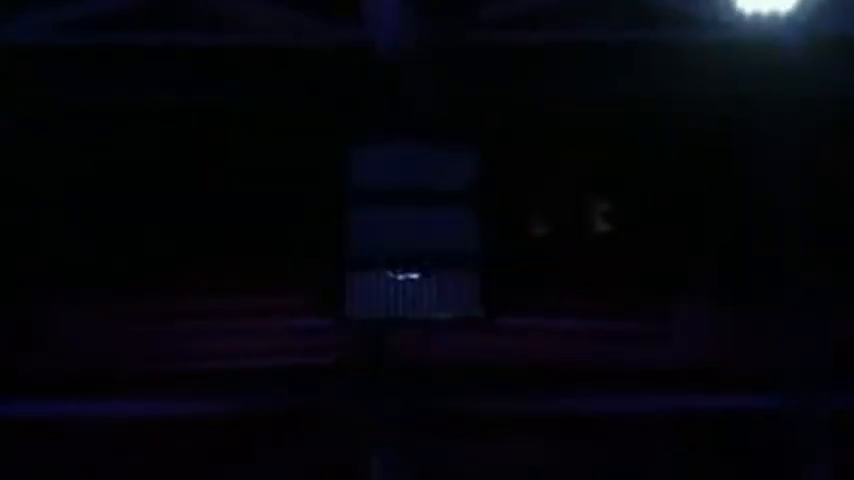